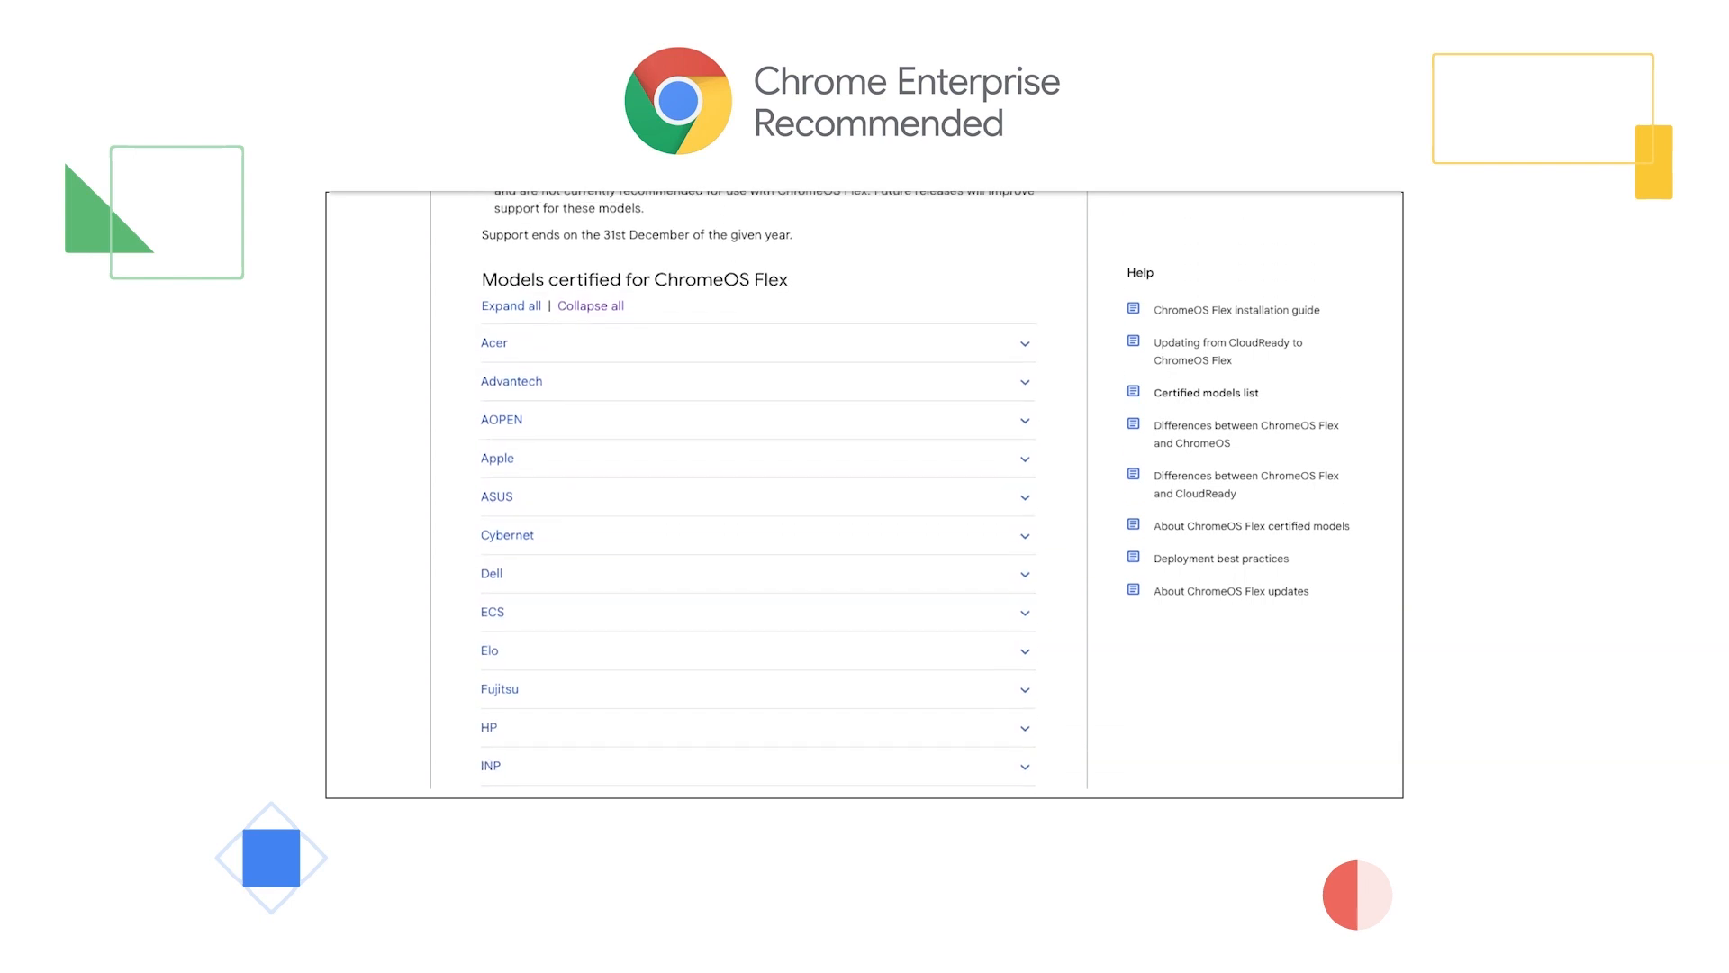
- Browse the certified models list, then start a remote desktop session to the managed device
scroll("down", 3)
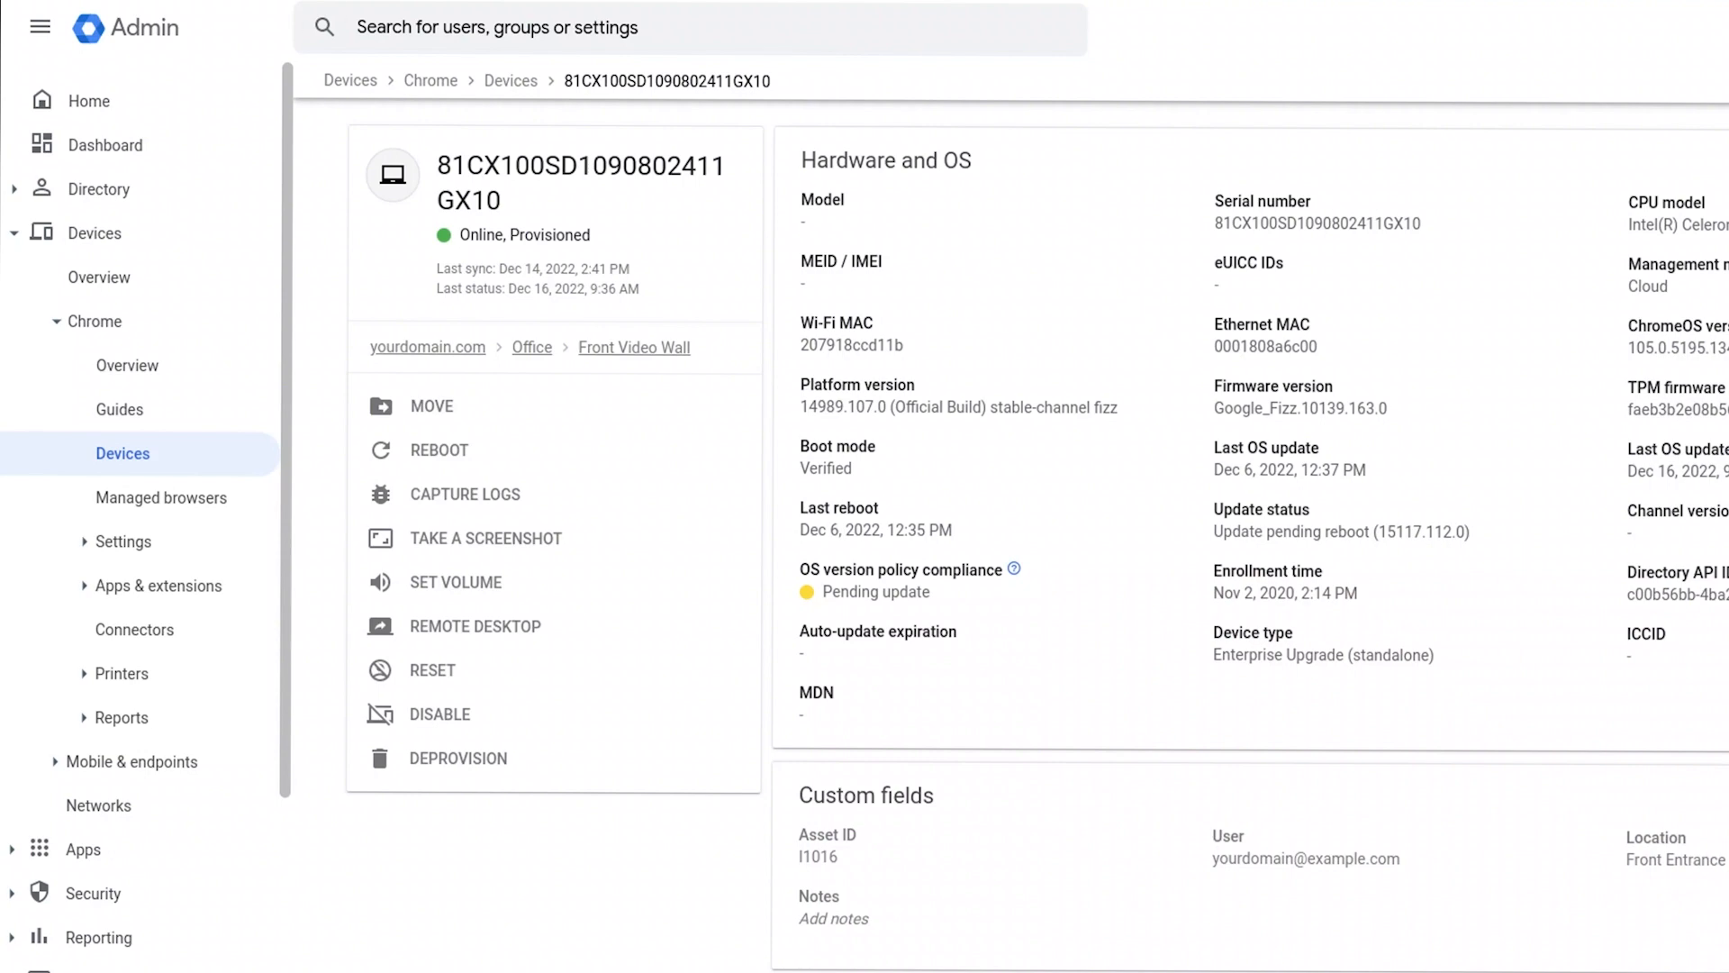
left_click(475, 627)
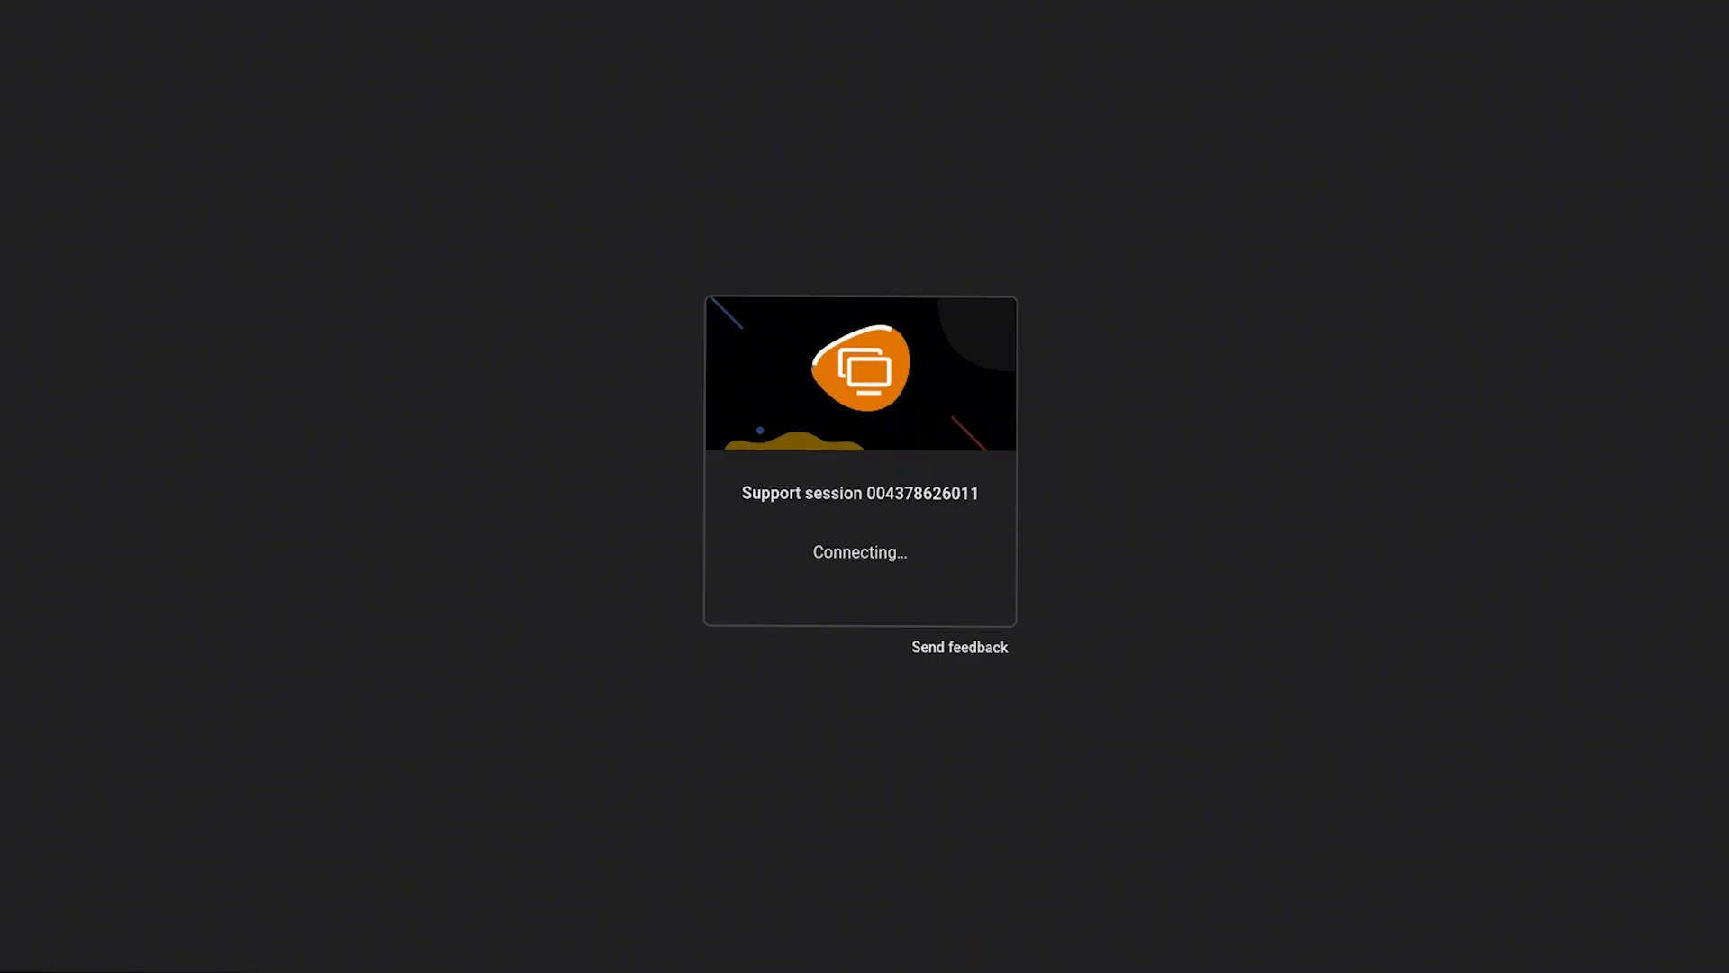